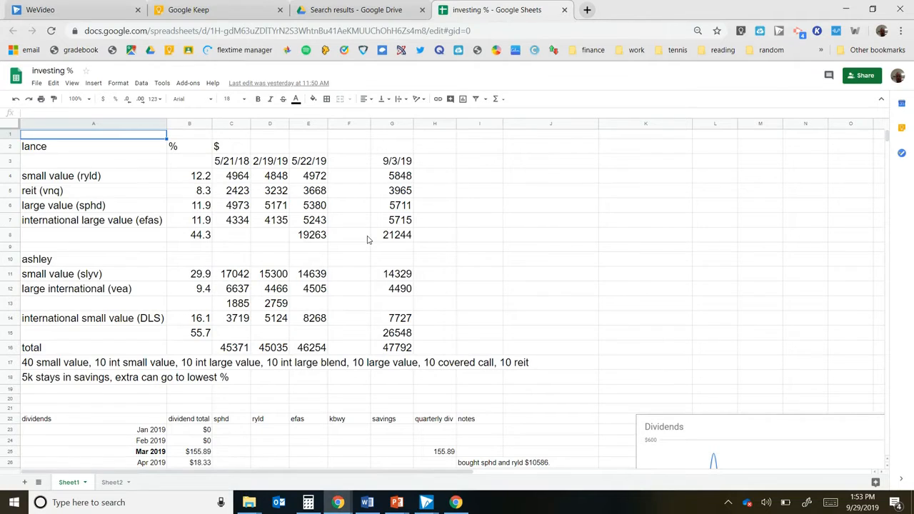
Scroll down to the Jan 2019–Dec 2020 dividends table and the Dividends chart.
{"action": "scroll", "scroll_direction": "down", "scroll_amount": 3}
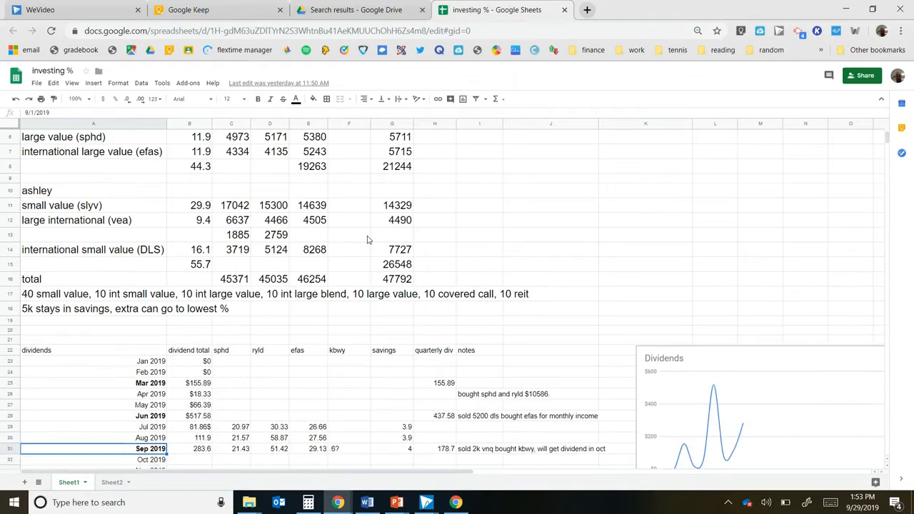
{"action": "scroll", "scroll_direction": "down", "scroll_amount": 3}
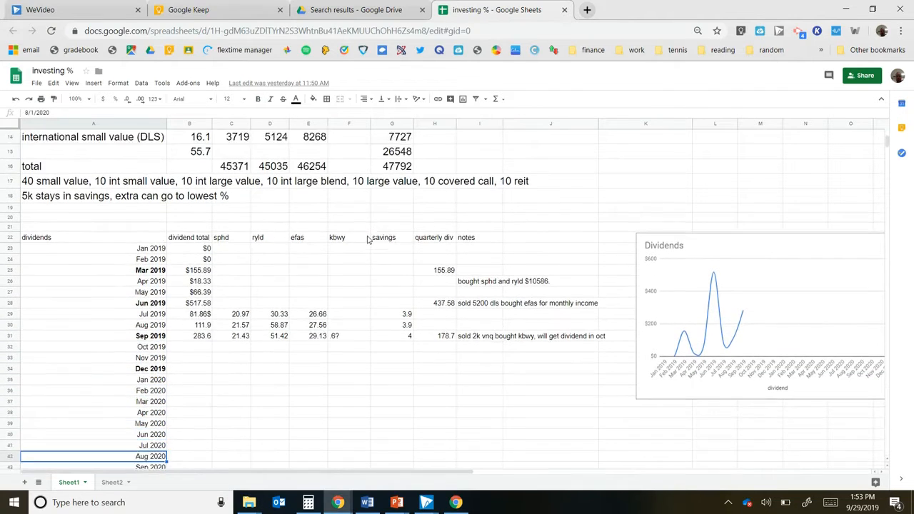
{"action": "scroll", "scroll_direction": "down", "scroll_amount": 3}
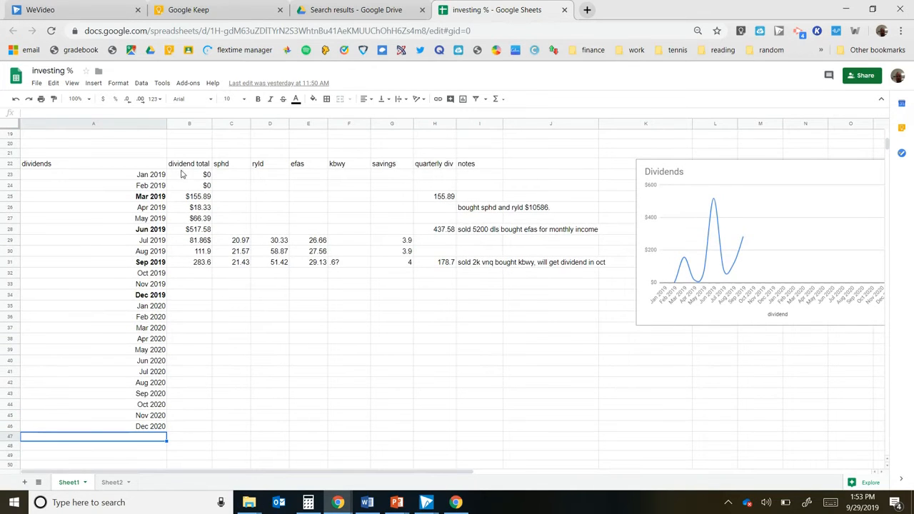
{"action": "left_click", "coordinate": [188, 175]}
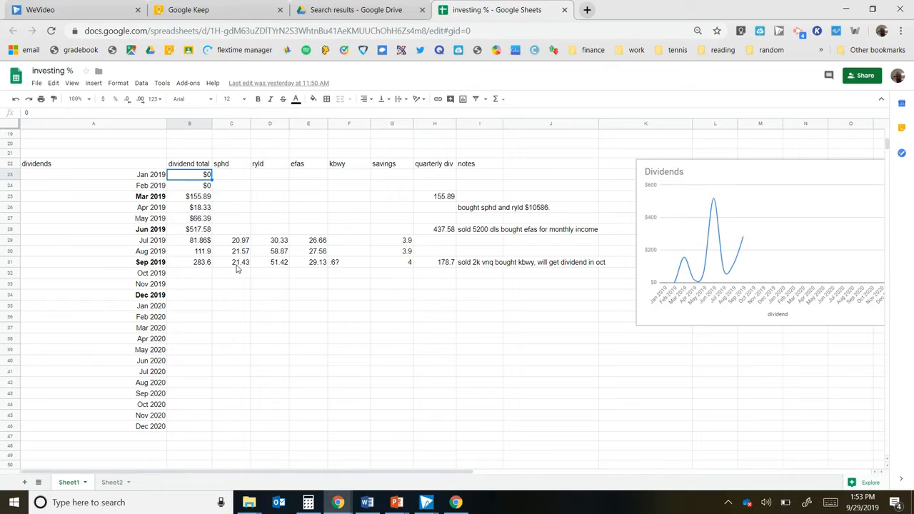
{"action": "left_click", "coordinate": [348, 262]}
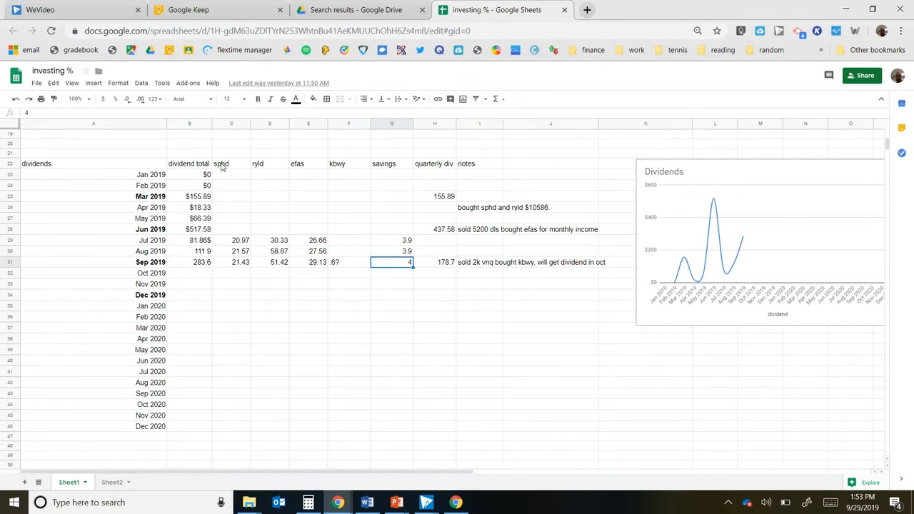
{"action": "left_click", "coordinate": [232, 162]}
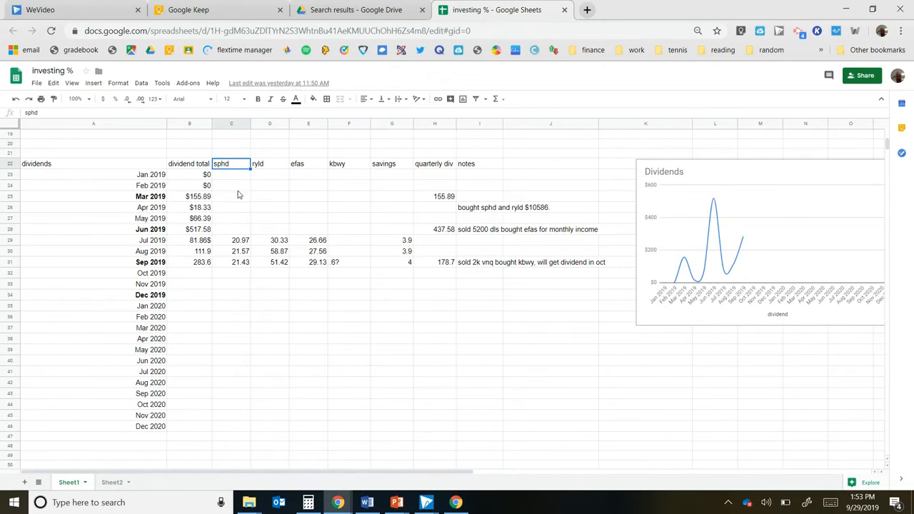
{"action": "mouse_move", "coordinate": [269, 197]}
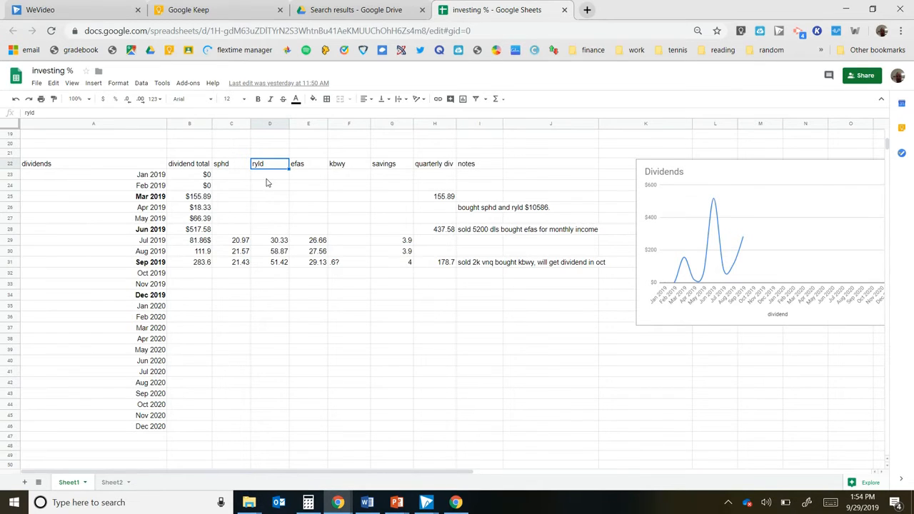
{"action": "left_click", "coordinate": [309, 163]}
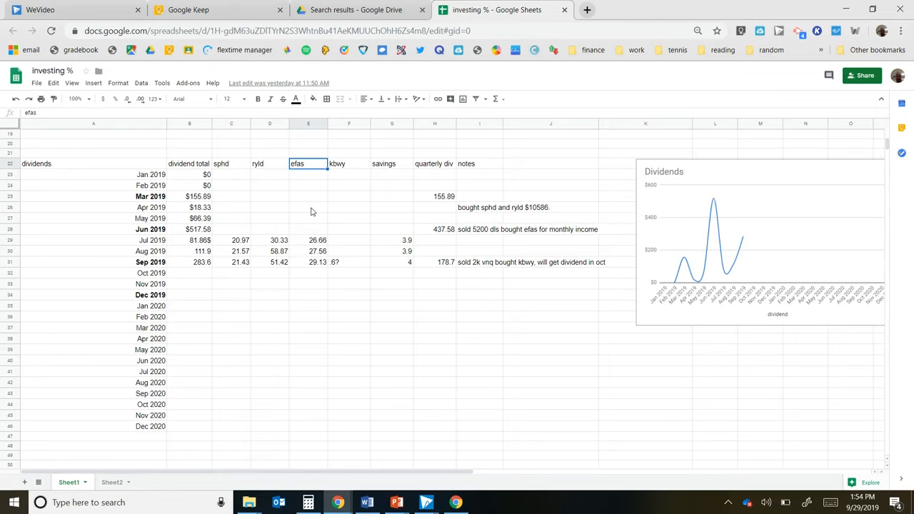
{"action": "left_click", "coordinate": [349, 163]}
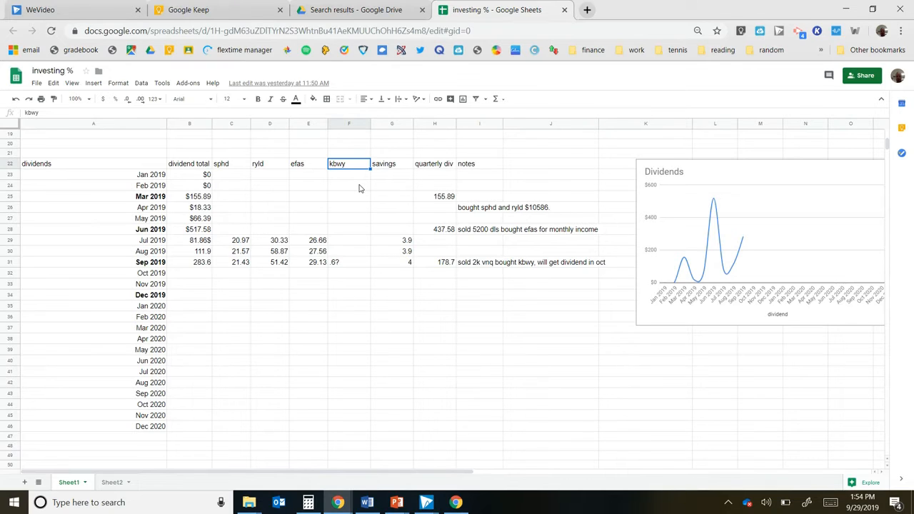
{"action": "left_click", "coordinate": [348, 272]}
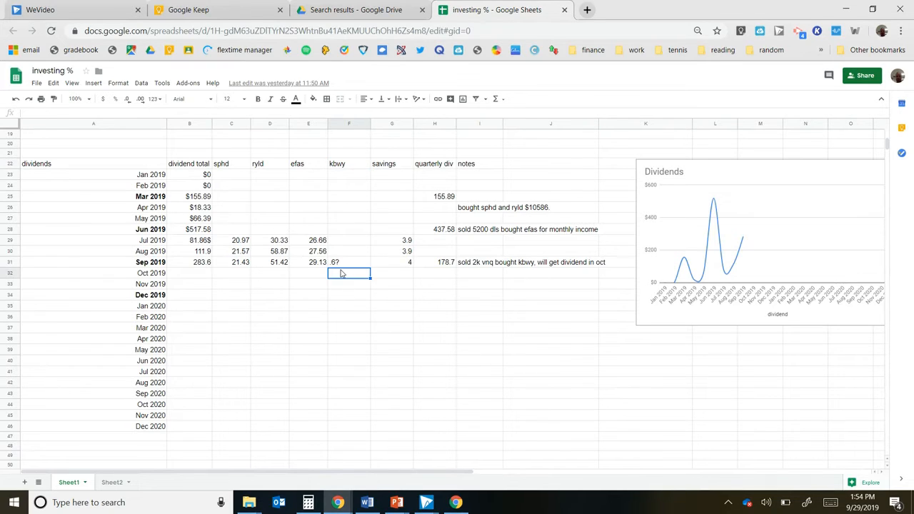
{"action": "left_click", "coordinate": [391, 263]}
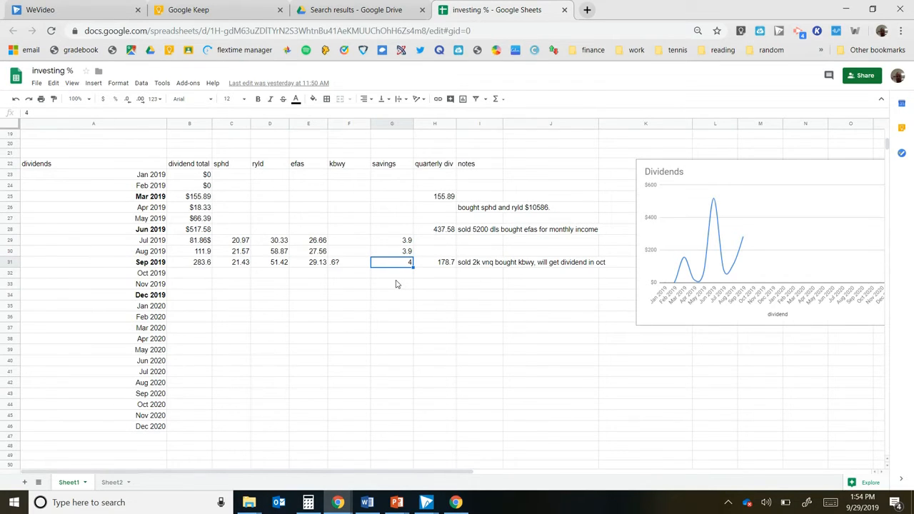
{"action": "left_click", "coordinate": [434, 263]}
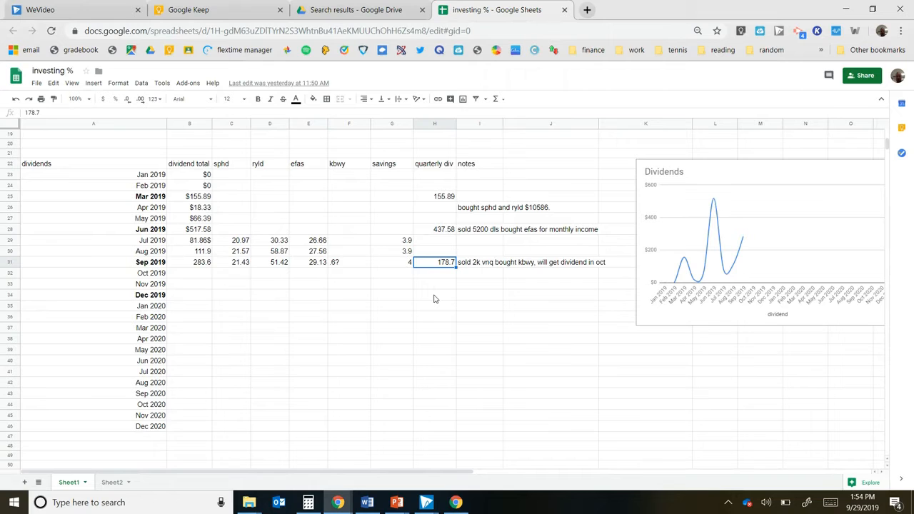
{"action": "mouse_move", "coordinate": [448, 292]}
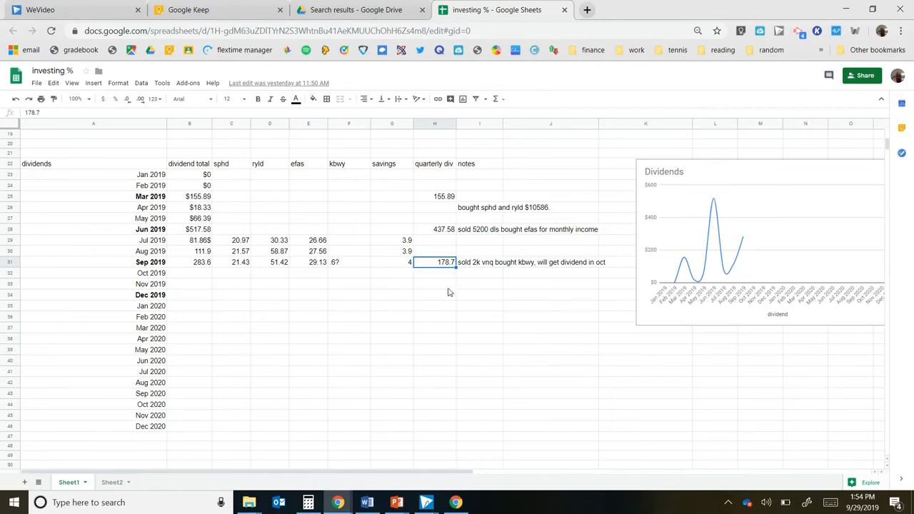
{"action": "left_click", "coordinate": [480, 263]}
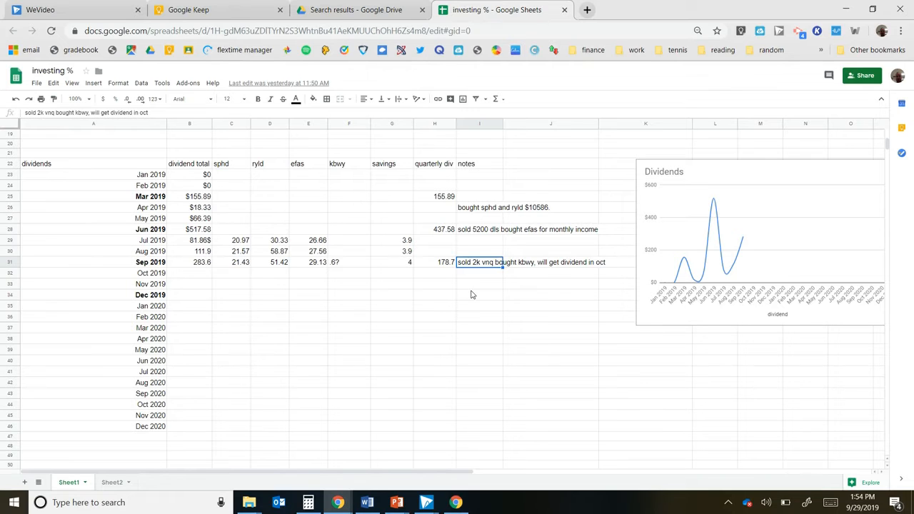
{"action": "mouse_move", "coordinate": [477, 292]}
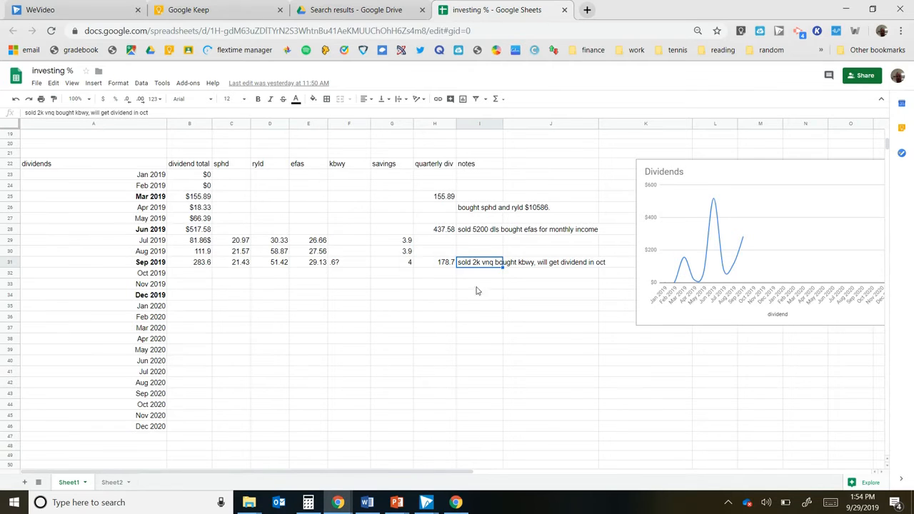
{"action": "mouse_move", "coordinate": [569, 268]}
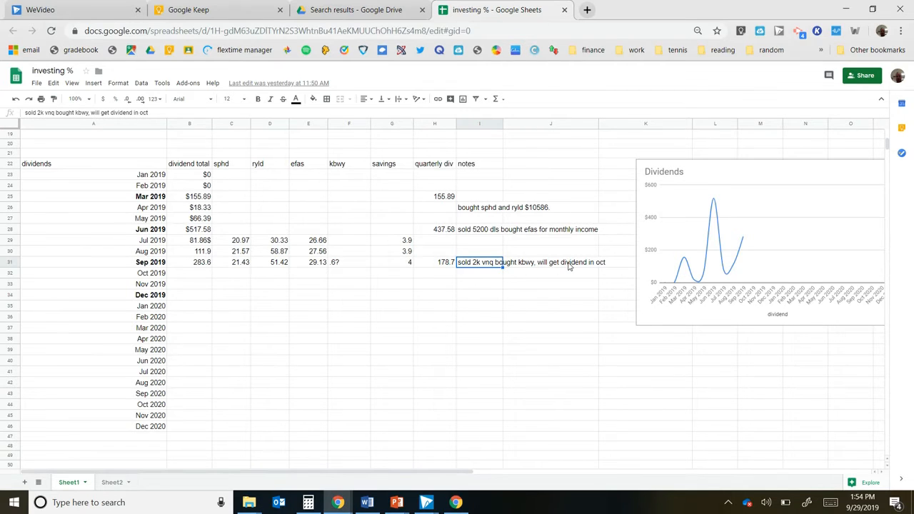
{"action": "left_click", "coordinate": [270, 251]}
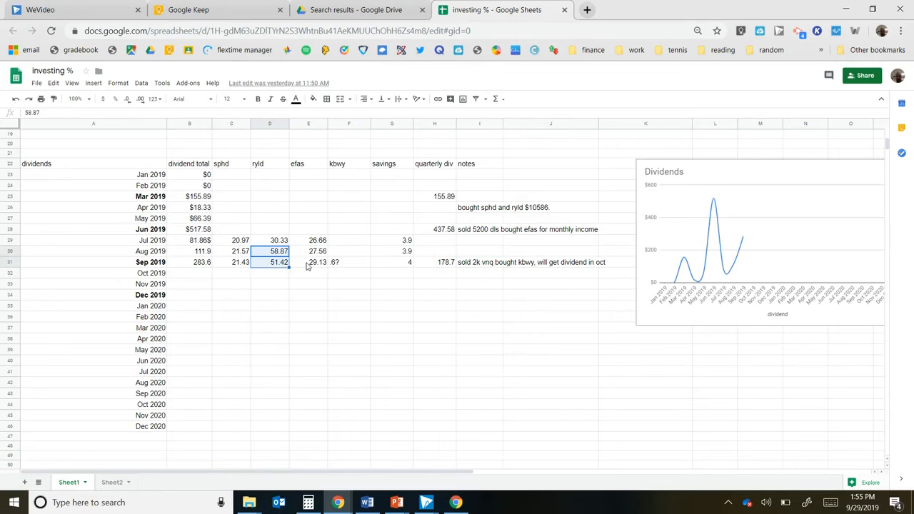
{"action": "left_click", "coordinate": [189, 263]}
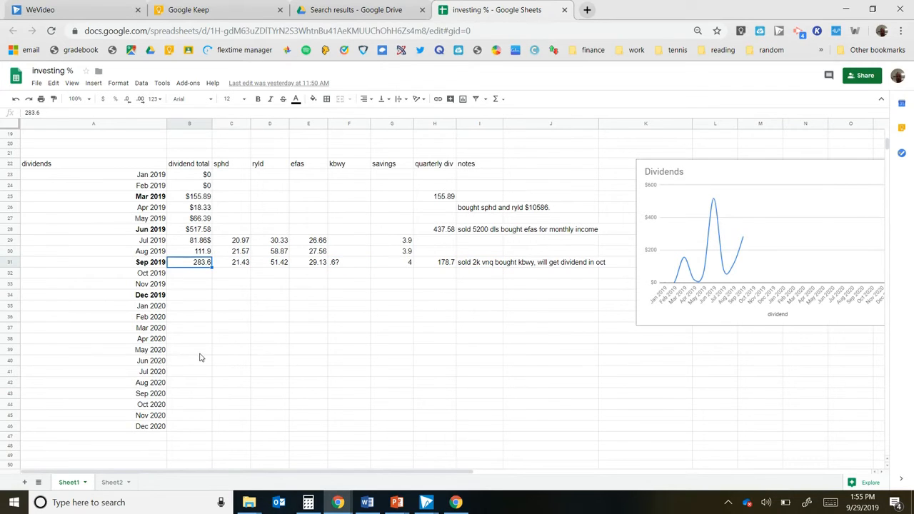
{"action": "mouse_move", "coordinate": [213, 350]}
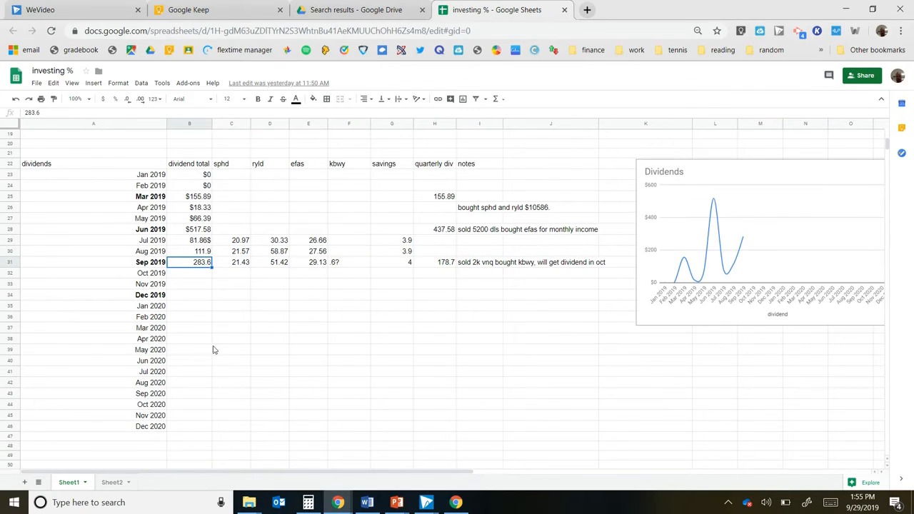
{"action": "mouse_move", "coordinate": [202, 280]}
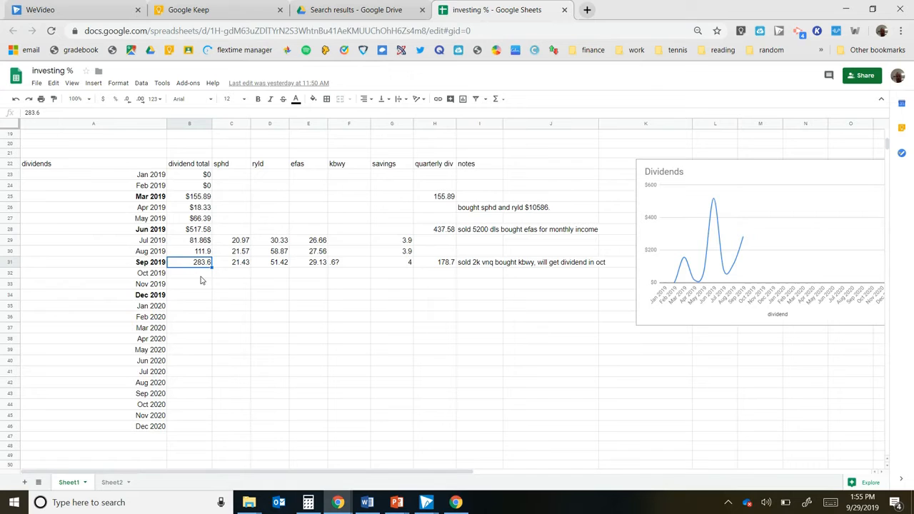
Multiply September 2019's 283.6 dividend total by 0.04, giving 11.344.
{"action": "left_click", "coordinate": [308, 503]}
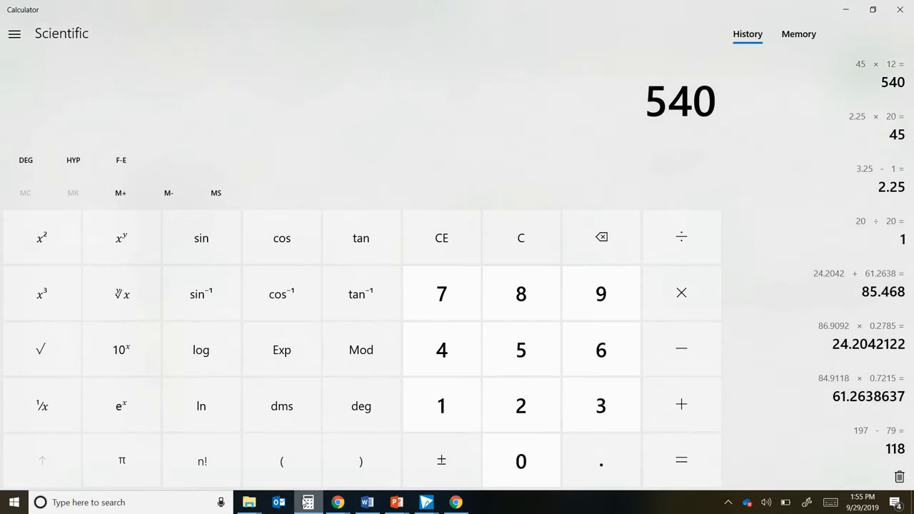
{"action": "left_click", "coordinate": [600, 460]}
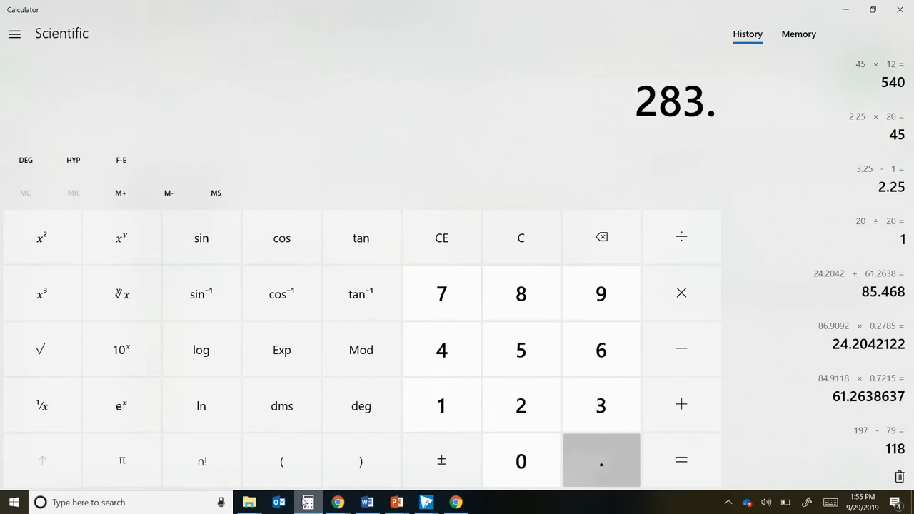
{"action": "left_click", "coordinate": [681, 293]}
{"action": "type", "text": "0.04"}
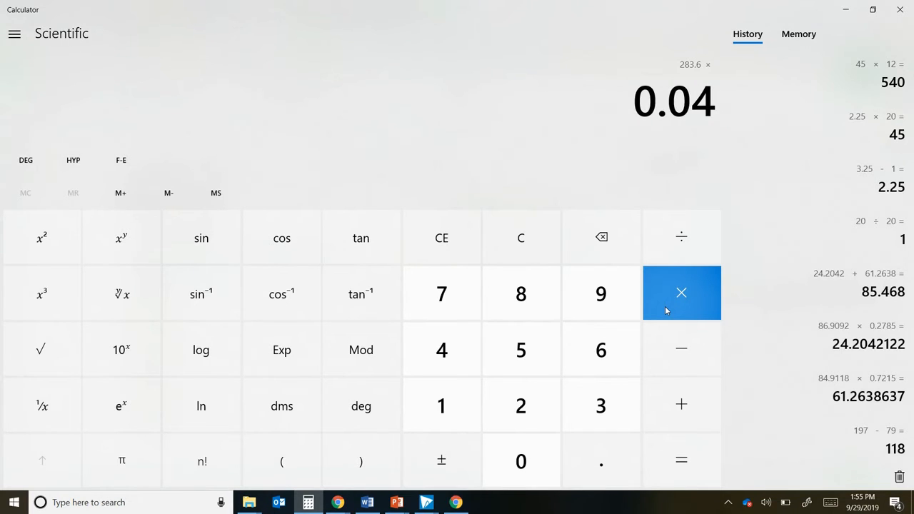
{"action": "left_click", "coordinate": [682, 460]}
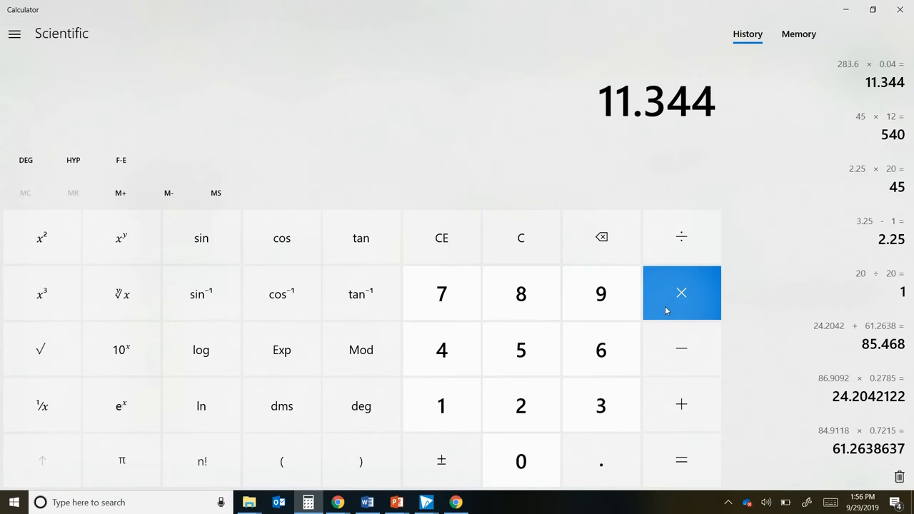
{"action": "mouse_move", "coordinate": [543, 382]}
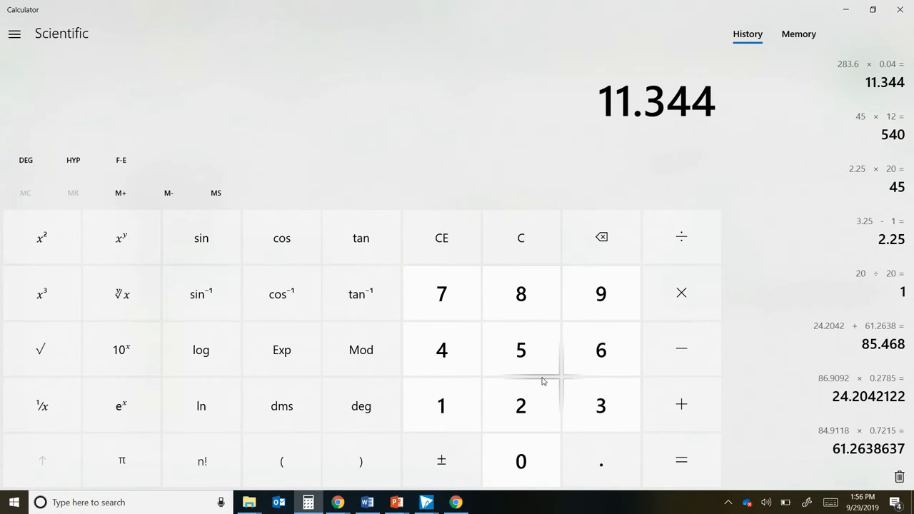
{"action": "mouse_move", "coordinate": [454, 503]}
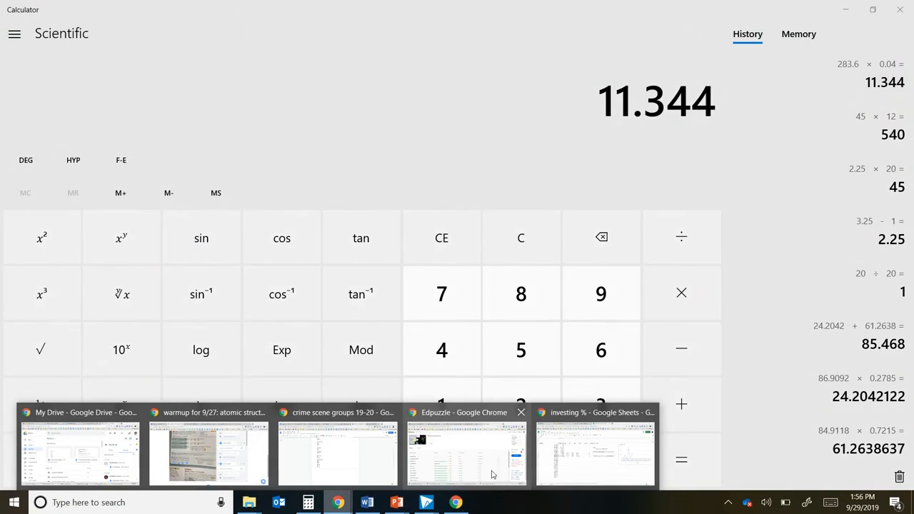
Sum the 2019 monthly totals 155.89 + 18.33 + 66.39 + 517.58 + 81.86 + 111.9 + 283.6 to 1,235.55.
{"action": "left_click", "coordinate": [594, 454]}
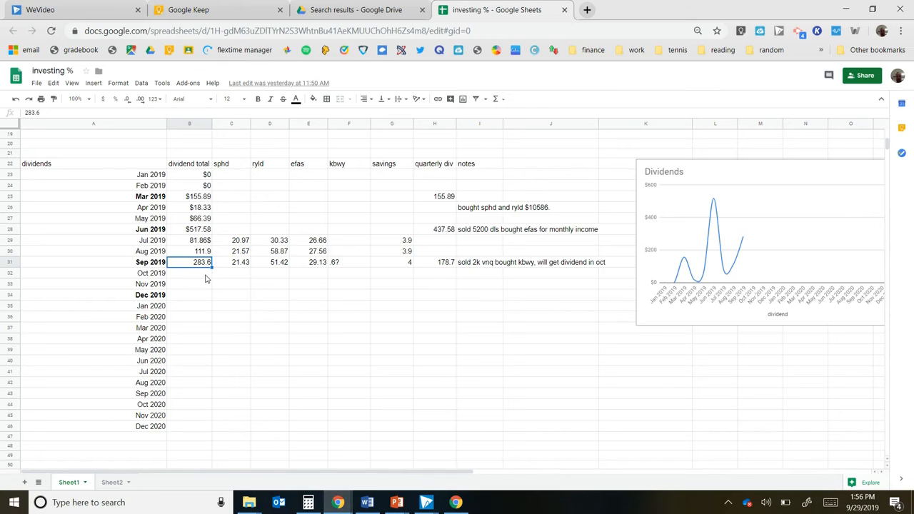
{"action": "left_click", "coordinate": [308, 503]}
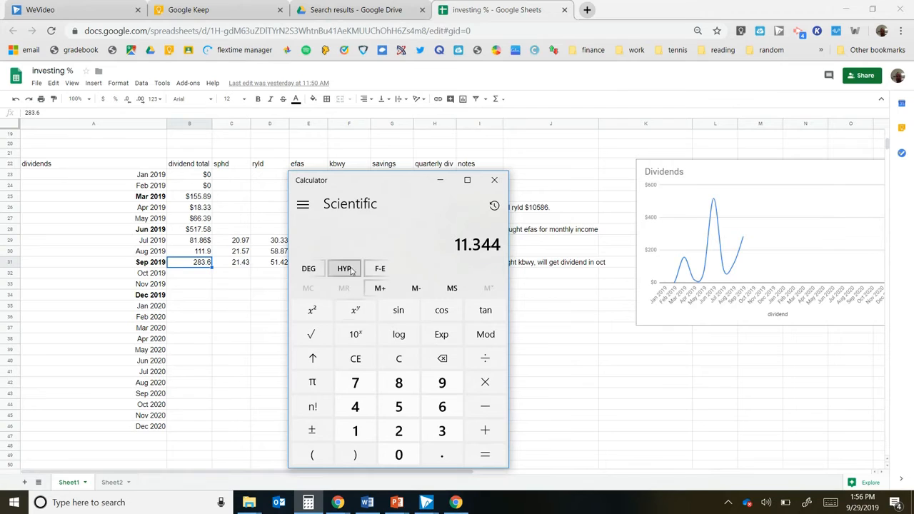
{"action": "left_click", "coordinate": [398, 357]}
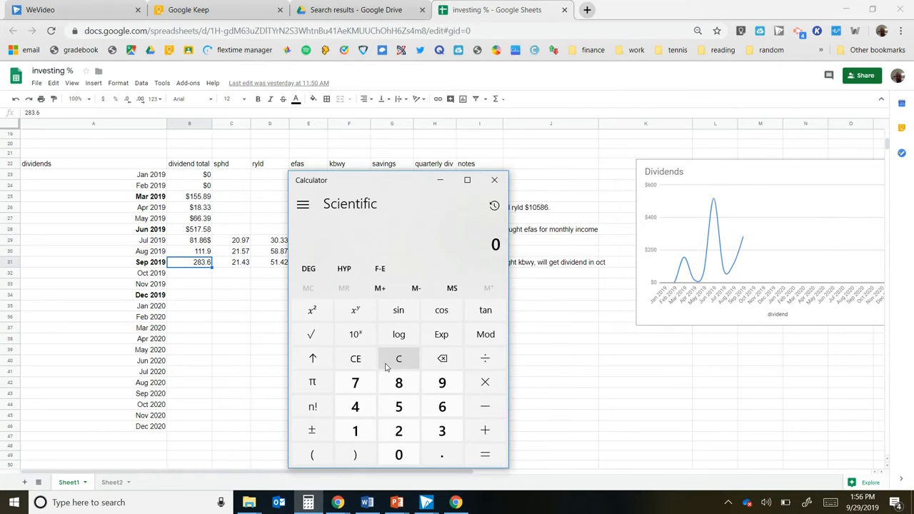
{"action": "left_click", "coordinate": [399, 406]}
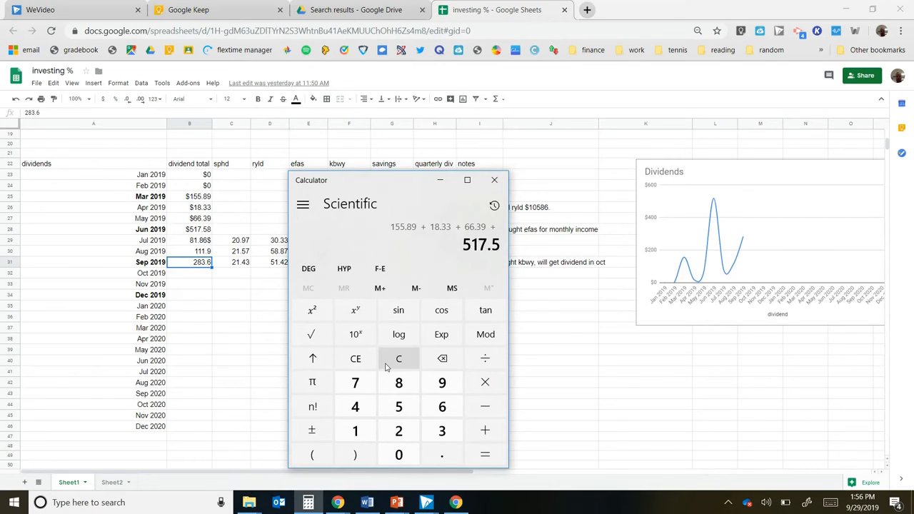
{"action": "left_click", "coordinate": [486, 431]}
{"action": "type", "text": "111.9"}
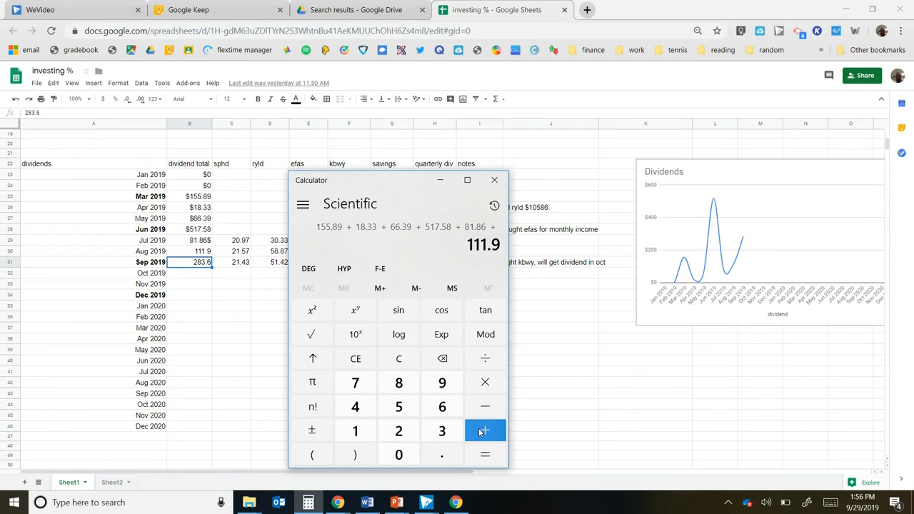
{"action": "left_click", "coordinate": [486, 431]}
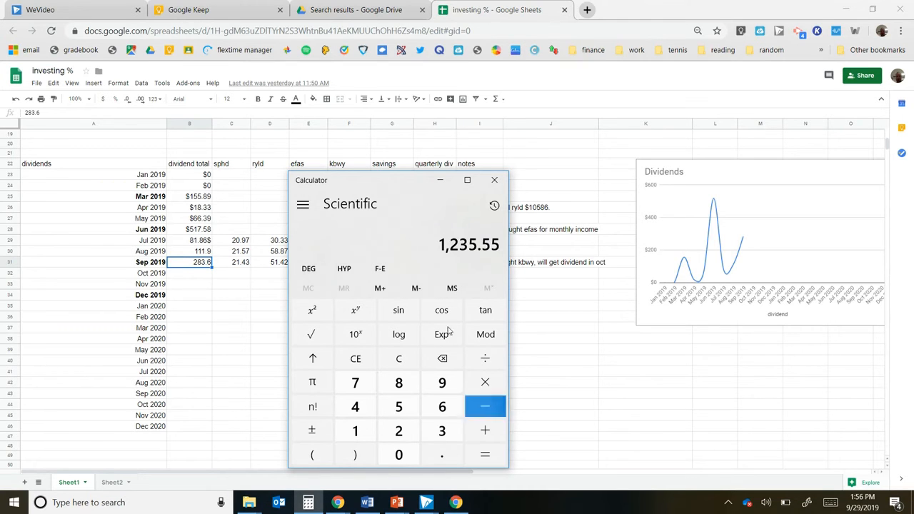
{"action": "left_click", "coordinate": [467, 180]}
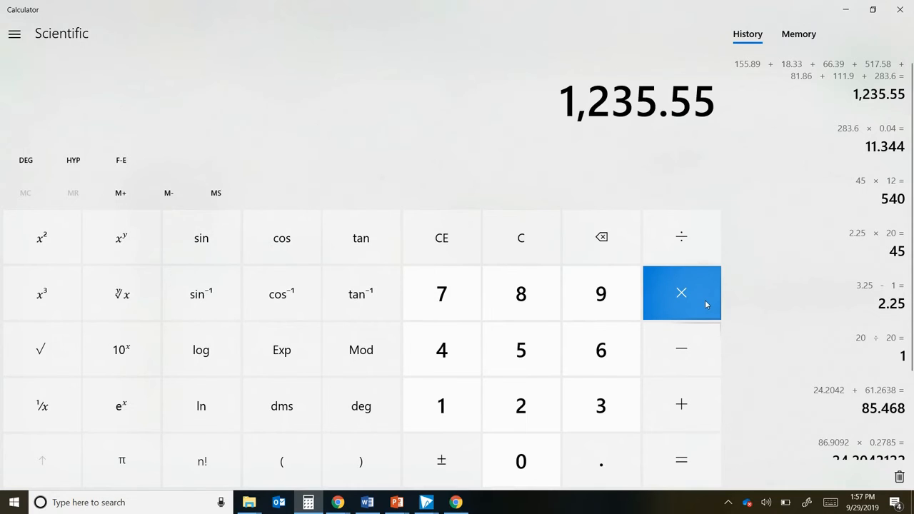
Multiply the 1,235.55 yearly total by 0.04, giving 49.422.
{"action": "left_click", "coordinate": [682, 293]}
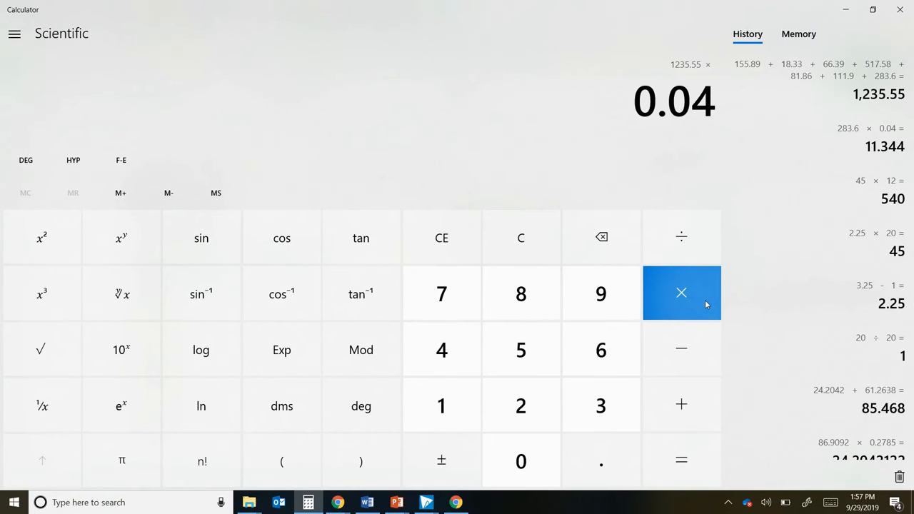
{"action": "left_click", "coordinate": [680, 460]}
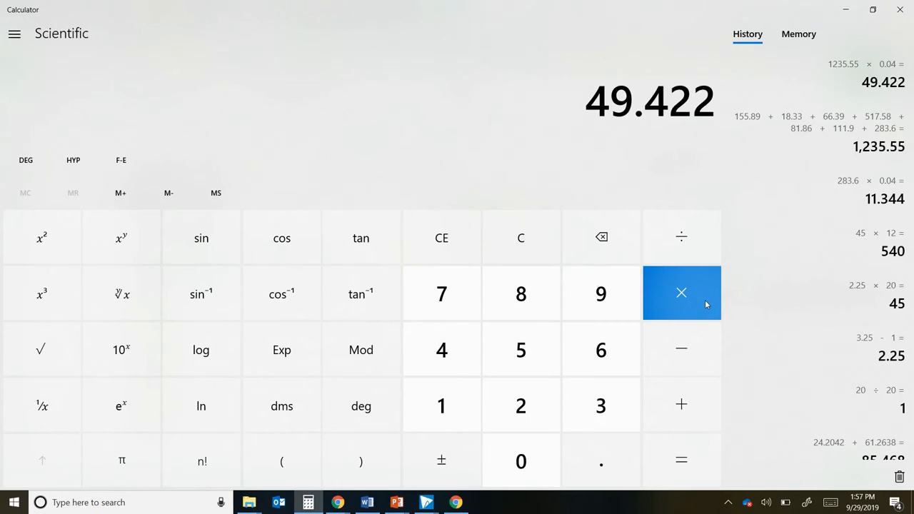
{"action": "mouse_move", "coordinate": [456, 503]}
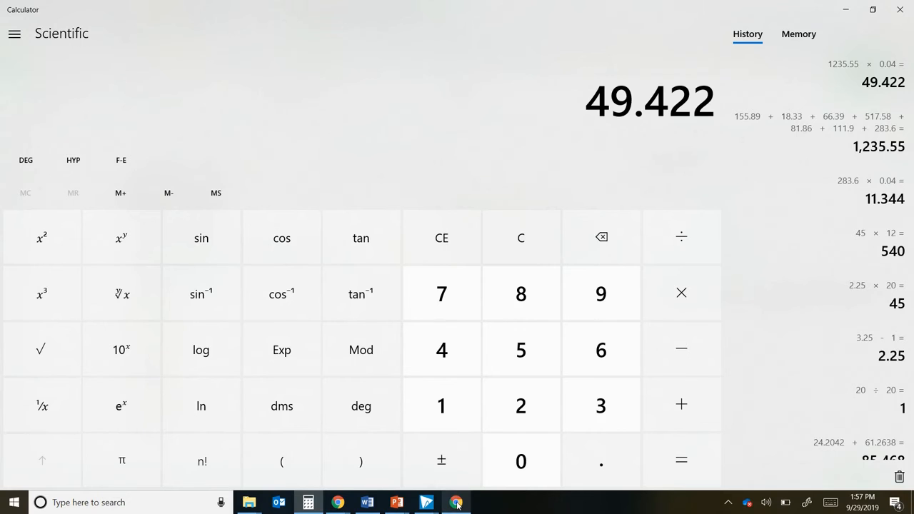
{"action": "mouse_move", "coordinate": [337, 503]}
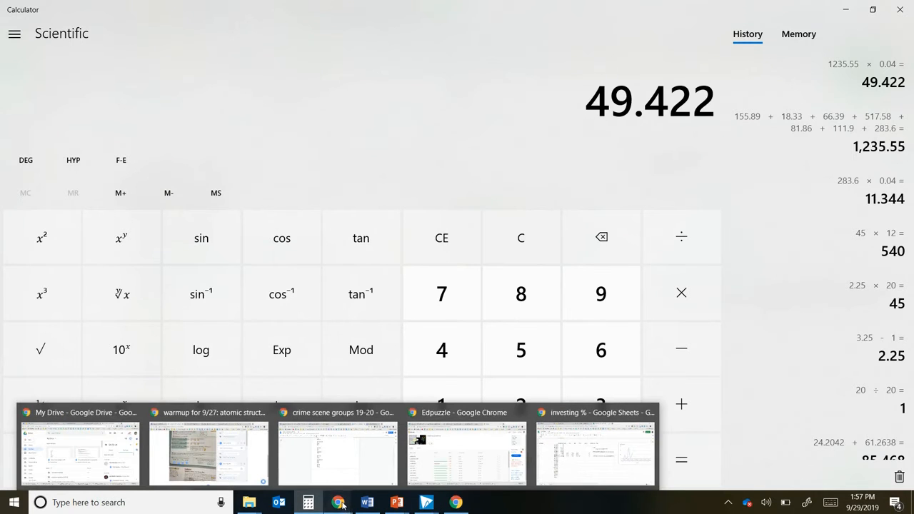
With Calculator moved beside Vanguard activity, add 282.34 + 183.17 + 276.65 + 153.98 + 200.8 to 1,096.94.
{"action": "left_click", "coordinate": [80, 446]}
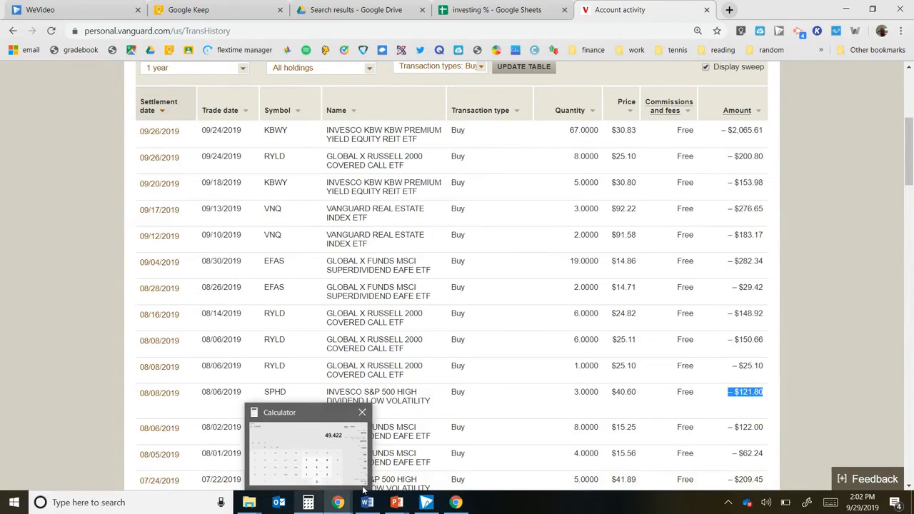
{"action": "left_click", "coordinate": [307, 502]}
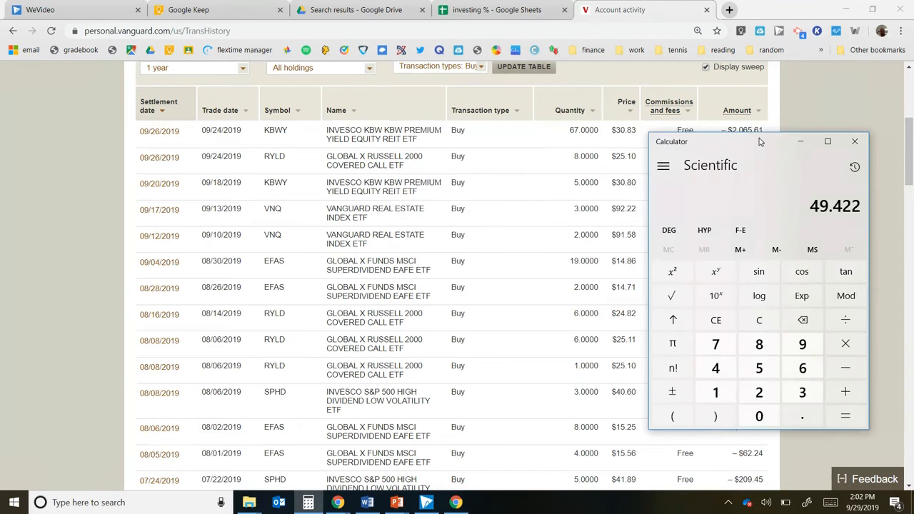
{"action": "left_click_drag", "start_coordinate": [760, 142], "coordinate": [29, 155]}
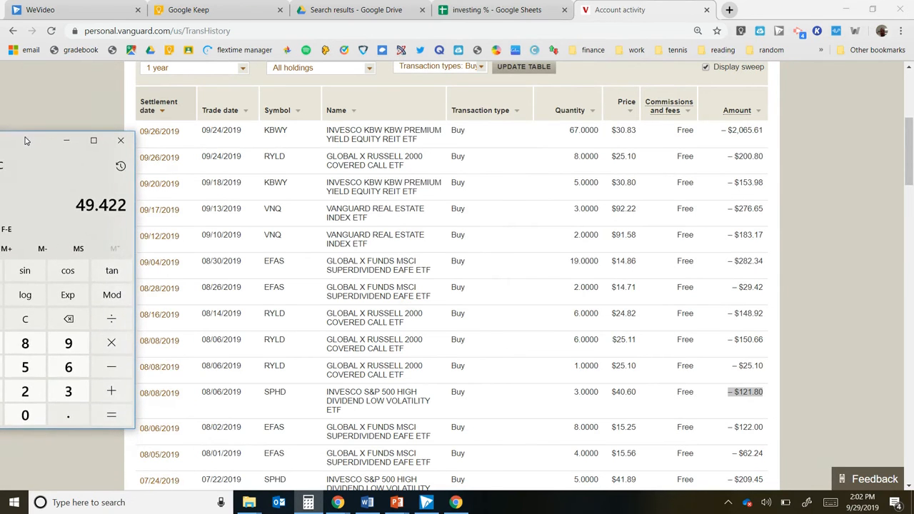
{"action": "left_click_drag", "start_coordinate": [65, 142], "coordinate": [693, 306]}
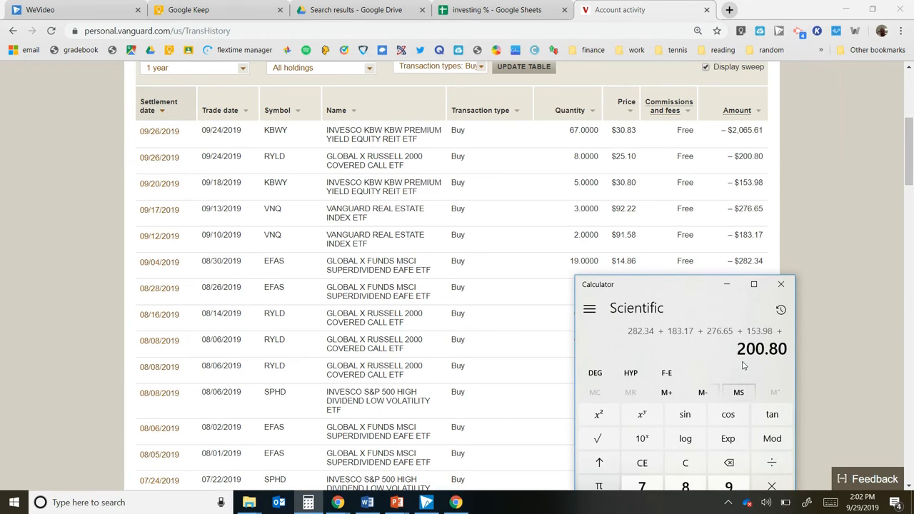
{"action": "key", "text": "Return"}
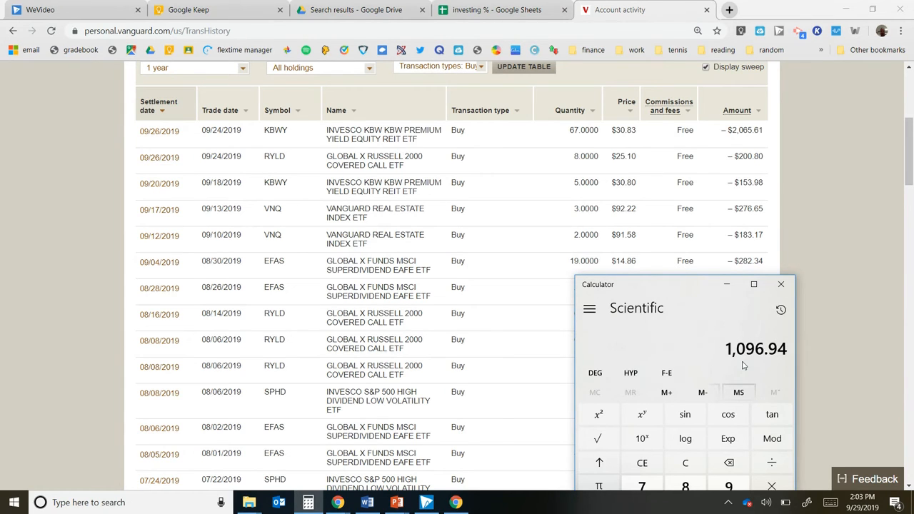
{"action": "mouse_move", "coordinate": [746, 377]}
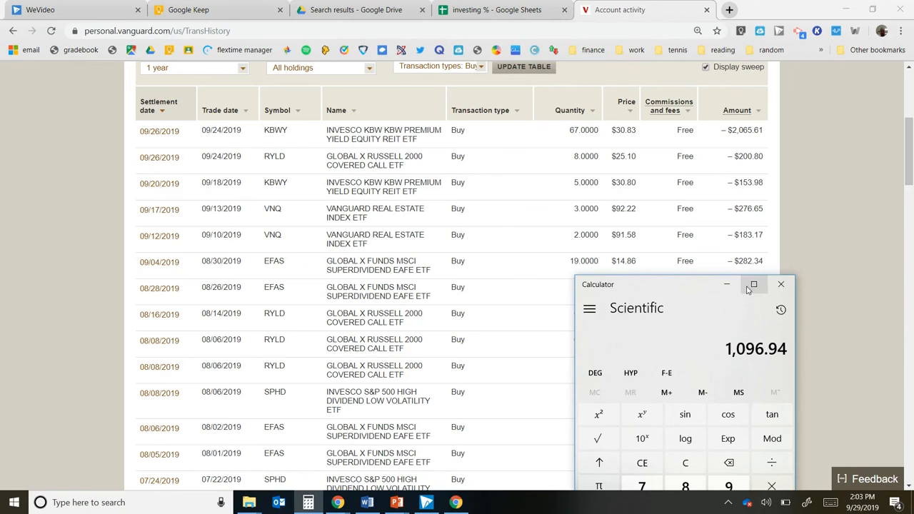
Take 4% of 1,096.94 as 43.8776, then divide by 12 to about 3.6565 per month.
{"action": "left_click", "coordinate": [754, 284]}
{"action": "type", "text": "0.04"}
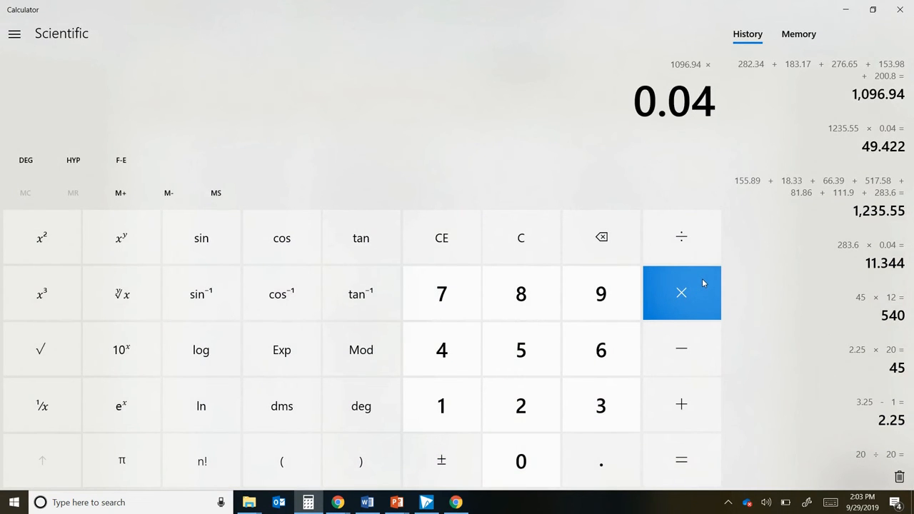
{"action": "left_click", "coordinate": [681, 460]}
{"action": "type", "text": "12"}
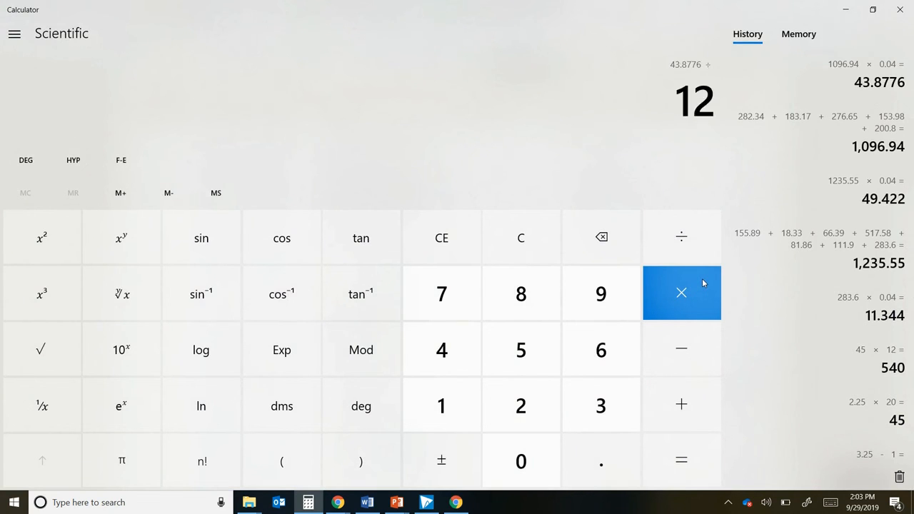
{"action": "left_click", "coordinate": [680, 460]}
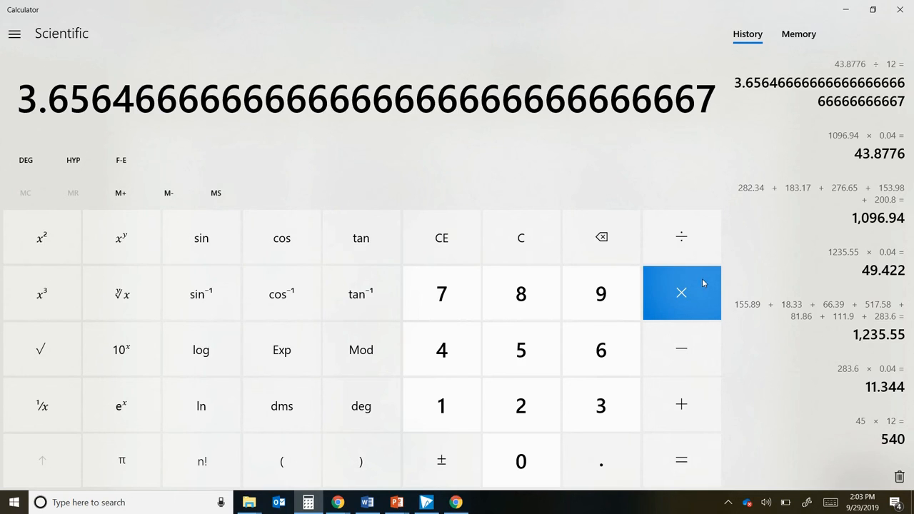
{"action": "mouse_move", "coordinate": [497, 512]}
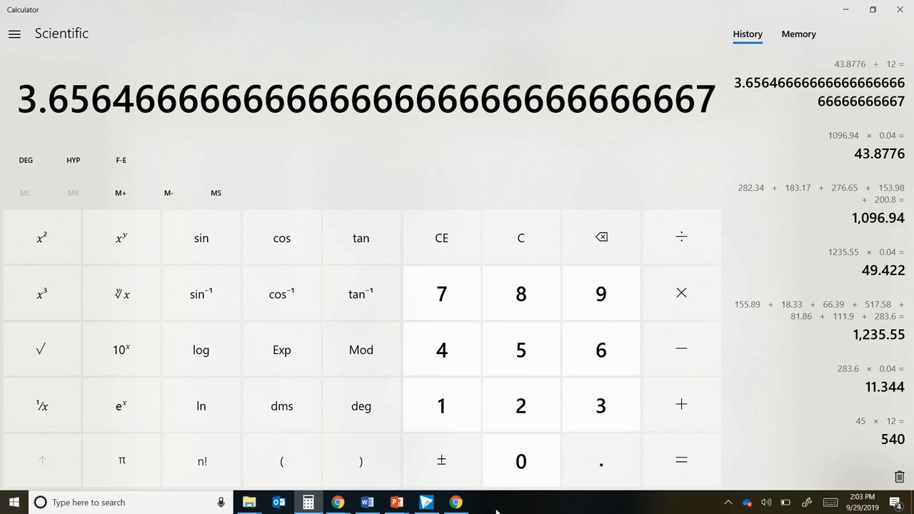